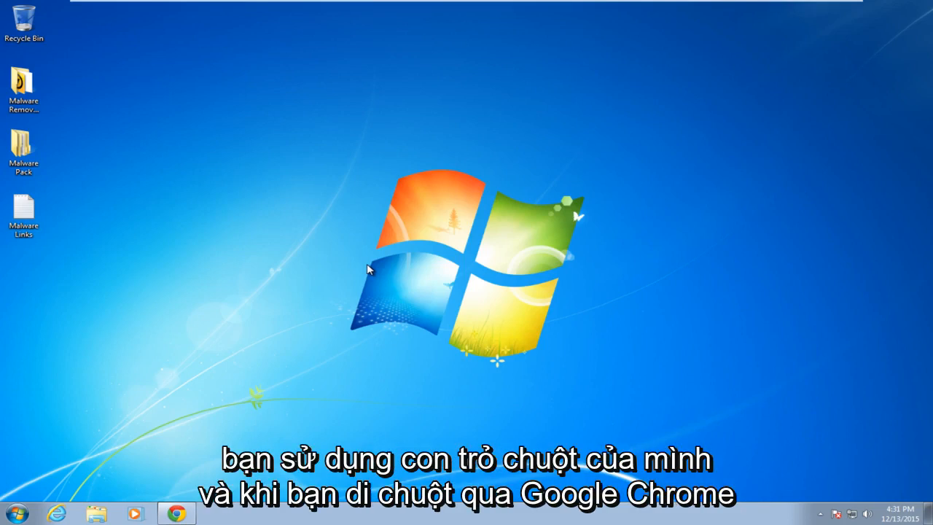
pyautogui.moveTo(210, 468)
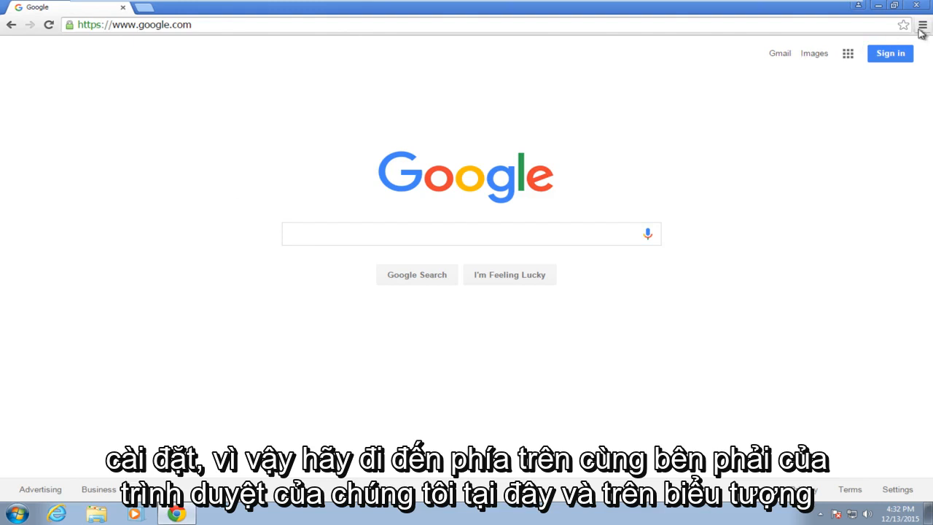
pyautogui.moveTo(923, 25)
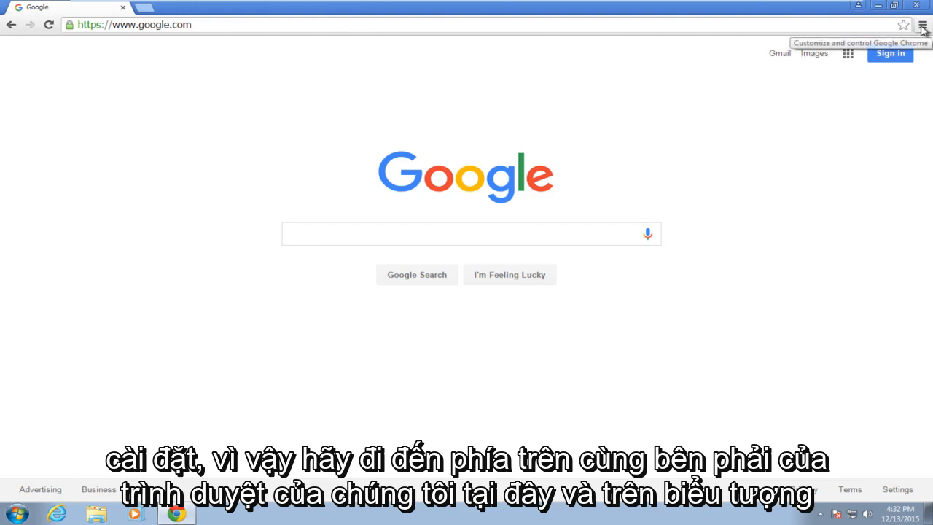
# Step: Choose Settings from Chrome's main menu to open the Settings tab
pyautogui.click(924, 24)
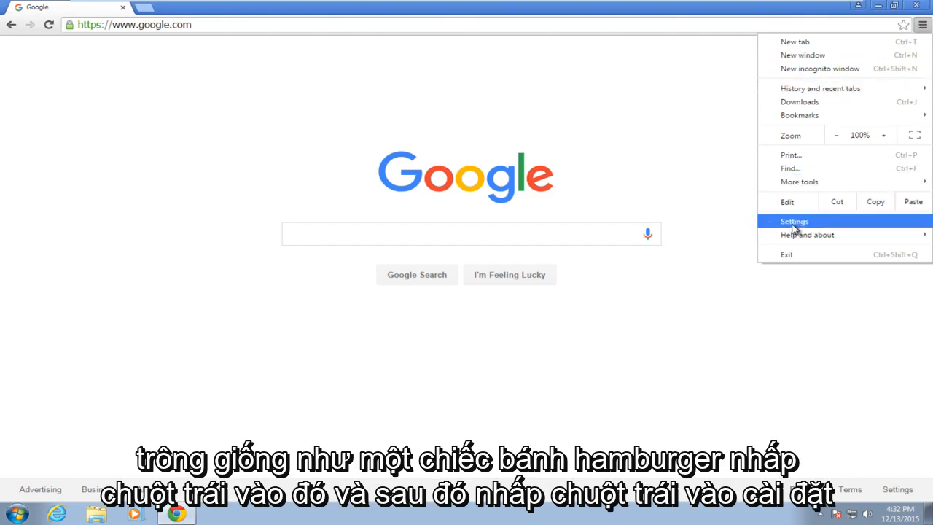
pyautogui.click(794, 221)
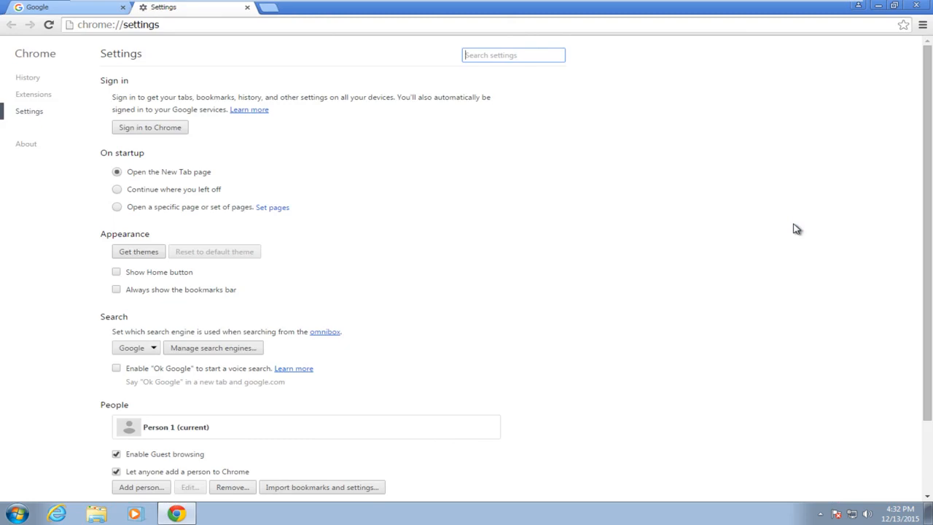
# Step: Scroll down the Settings page through the advanced settings to the System section
pyautogui.scroll(-3)
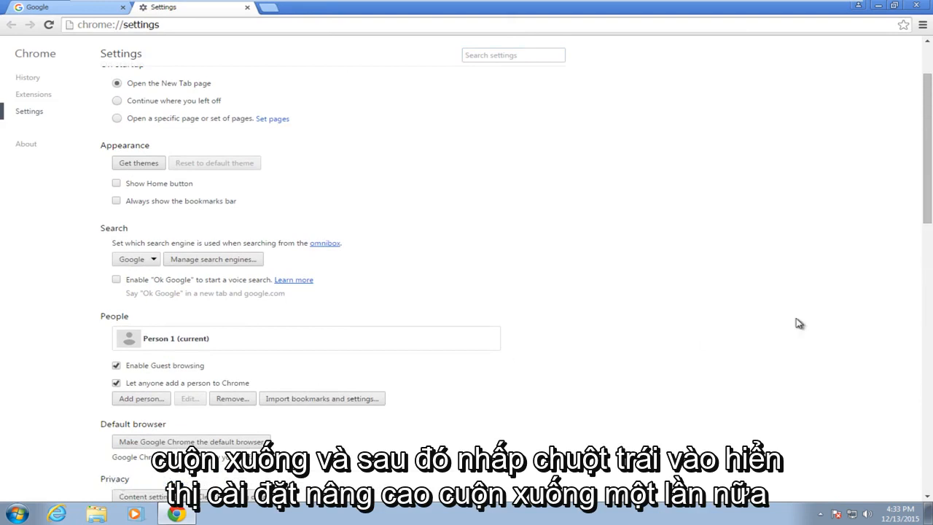
pyautogui.scroll(-3)
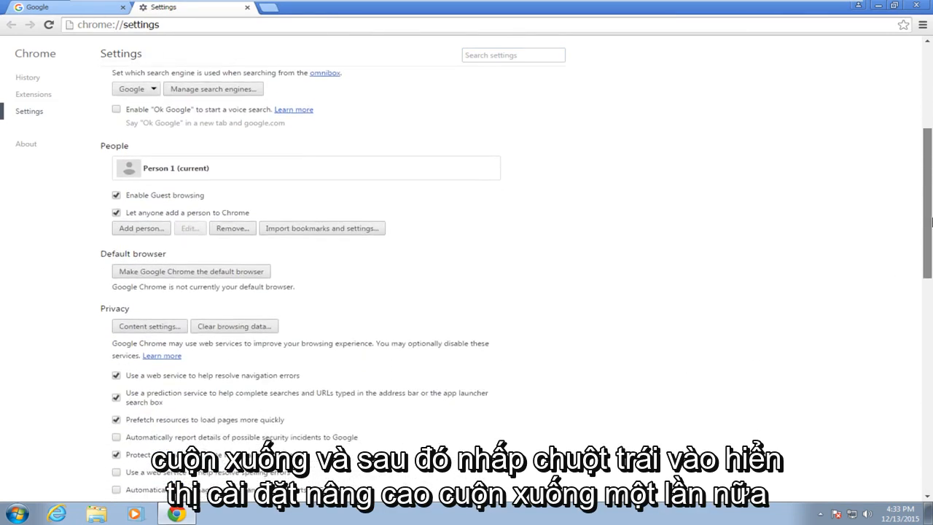
pyautogui.scroll(-3)
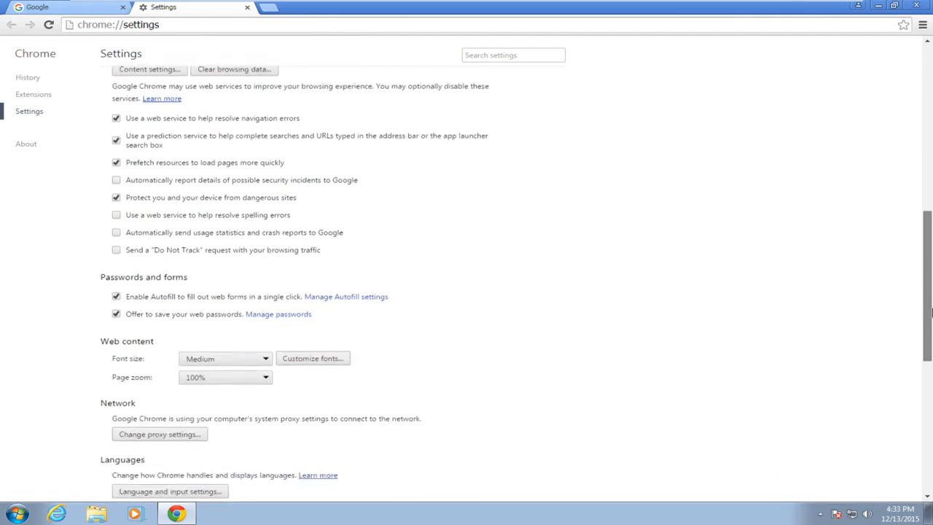
pyautogui.scroll(-3)
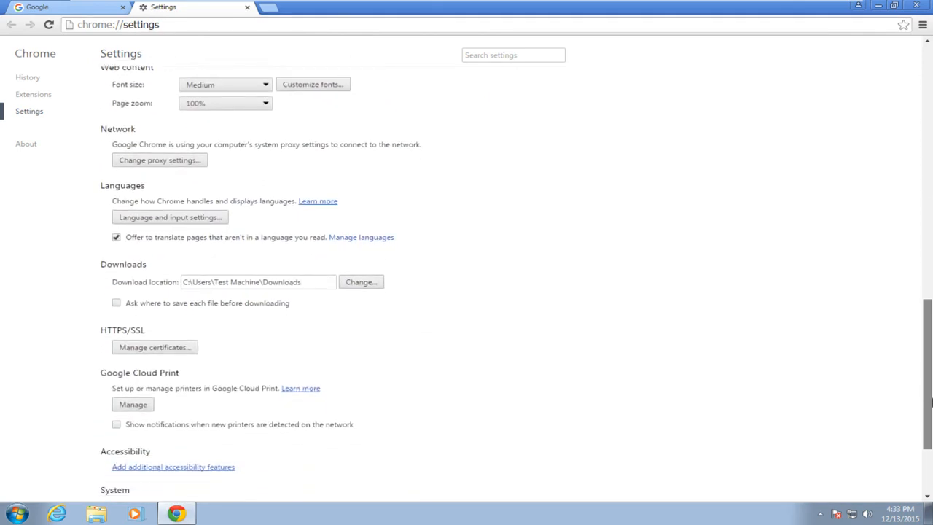
pyautogui.scroll(-3)
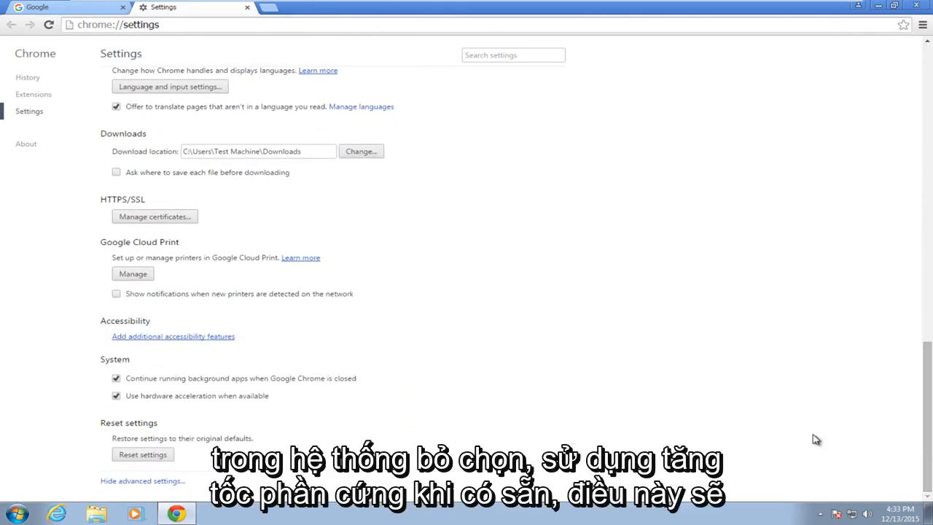
# Step: Uncheck 'Use hardware acceleration when available' and restart Chrome to apply it
pyautogui.click(116, 396)
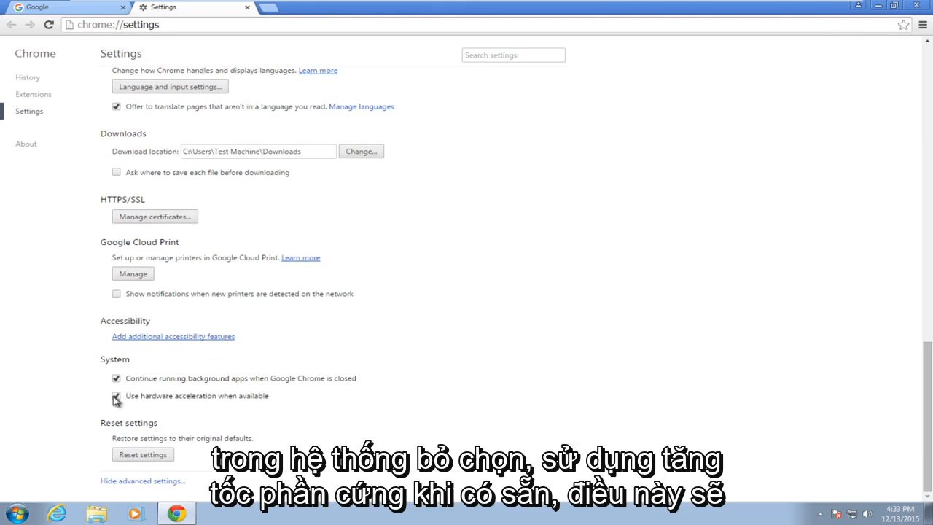
pyautogui.click(116, 396)
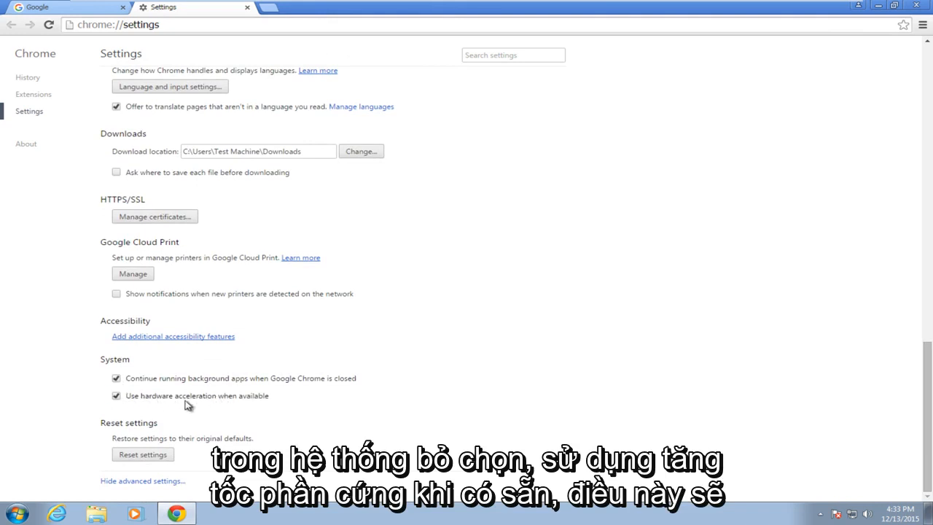
pyautogui.click(116, 396)
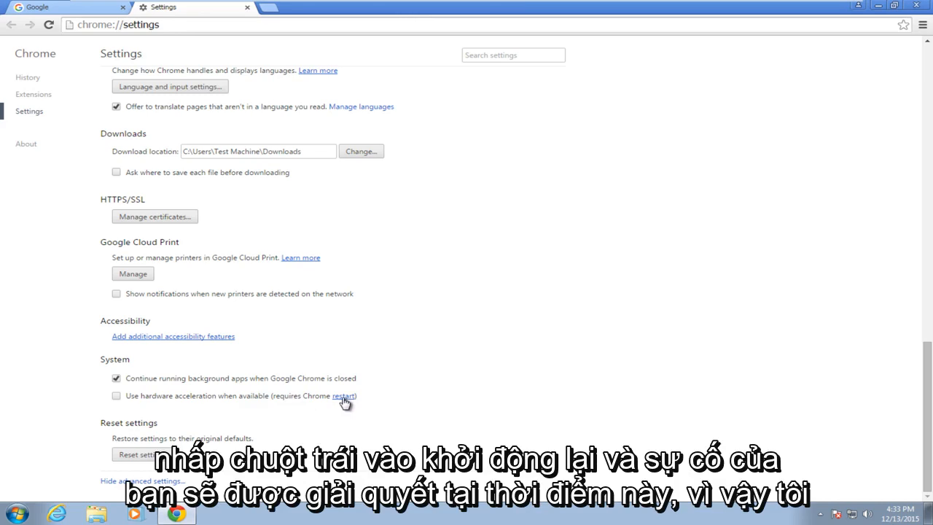
pyautogui.click(342, 395)
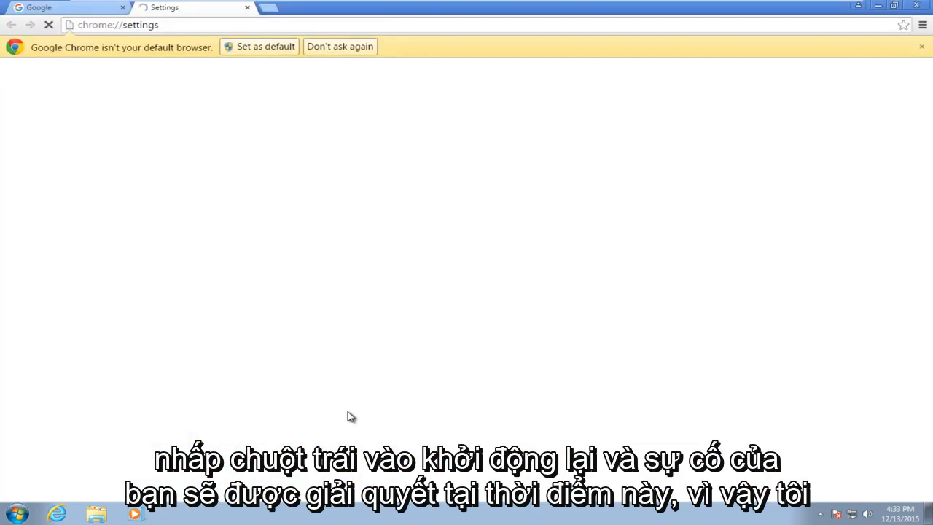